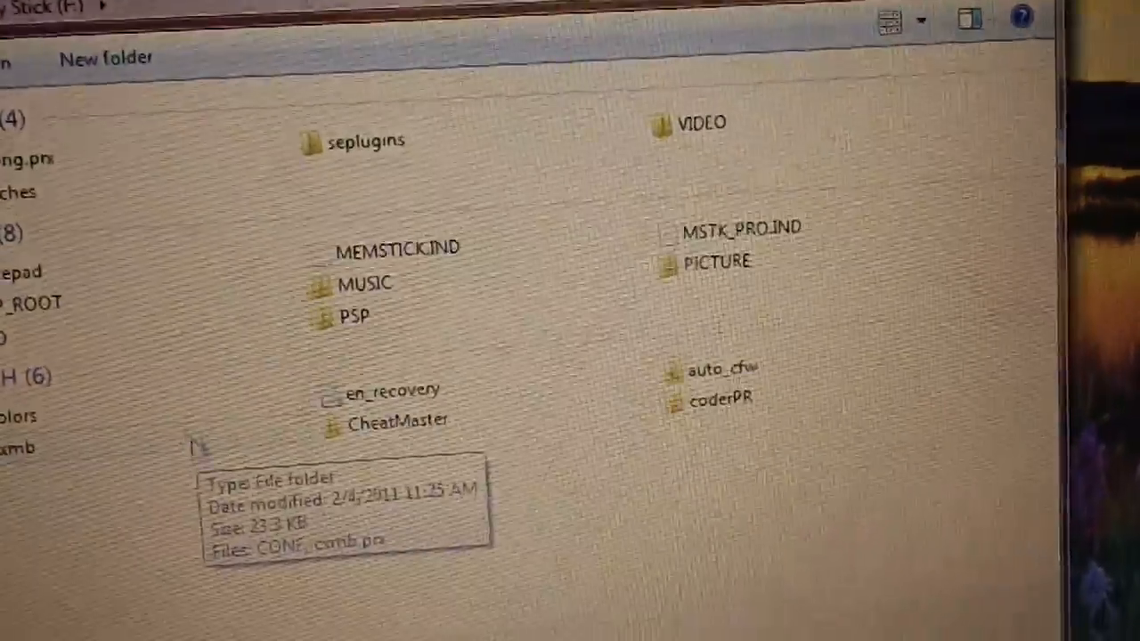
Permanently delete the two items inside the PSP folder on the Memory Stick.
double_click(352, 317)
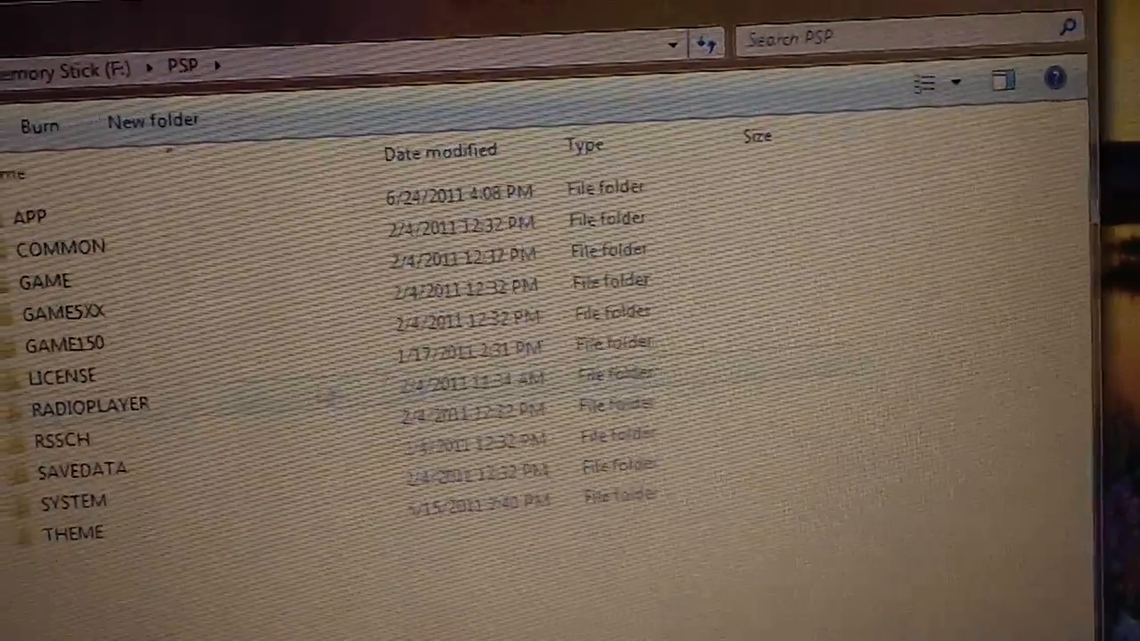
double_click(44, 281)
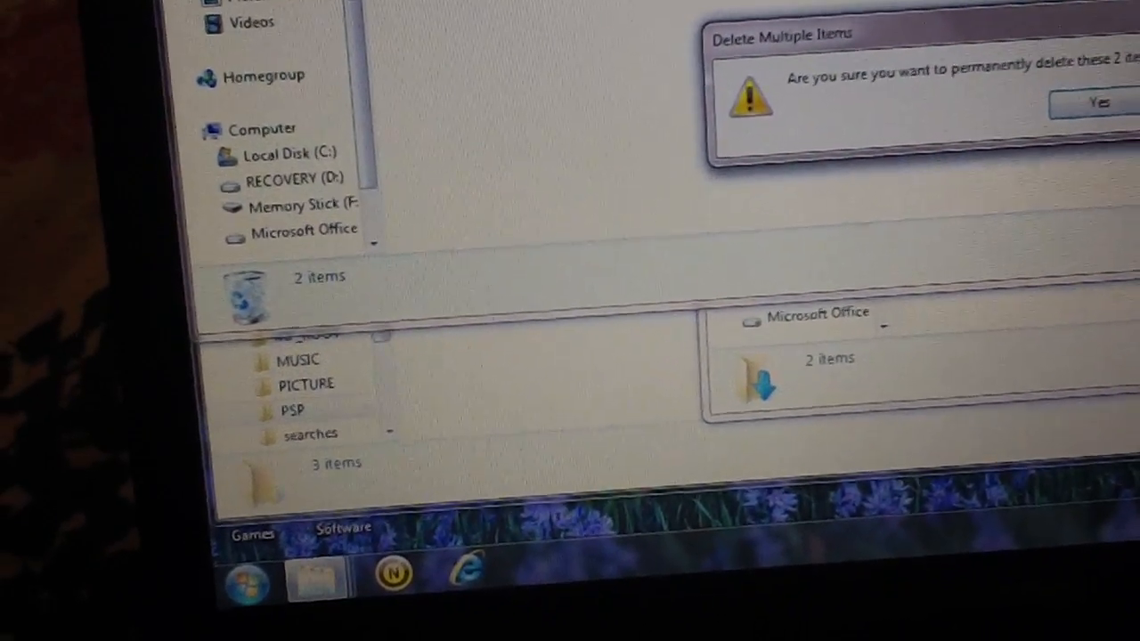
left_click(1099, 102)
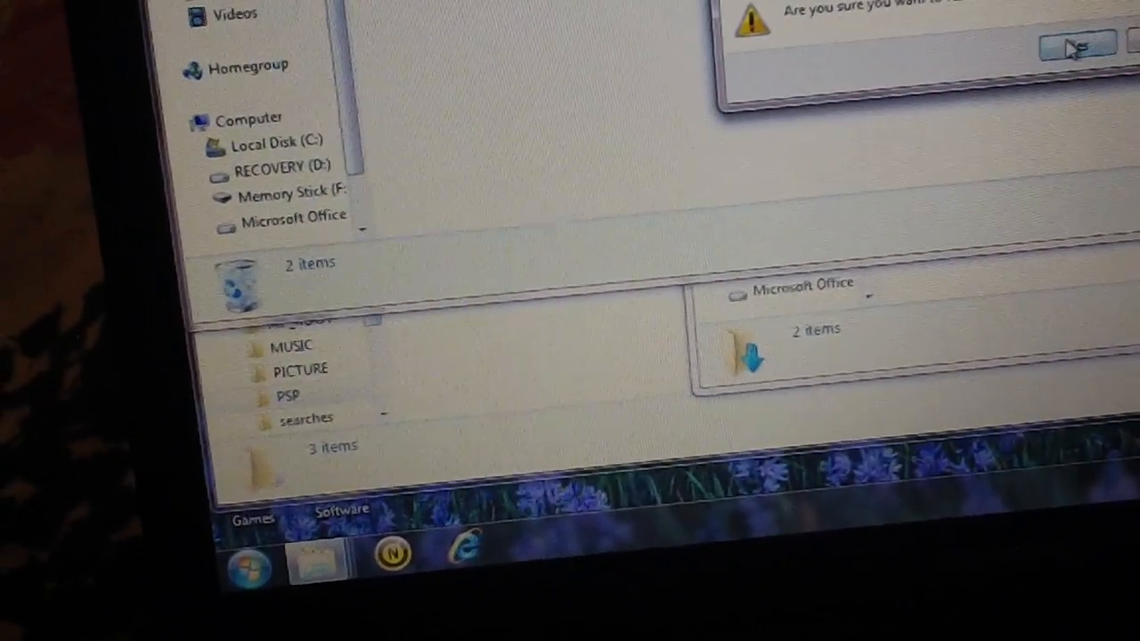
left_click(1076, 47)
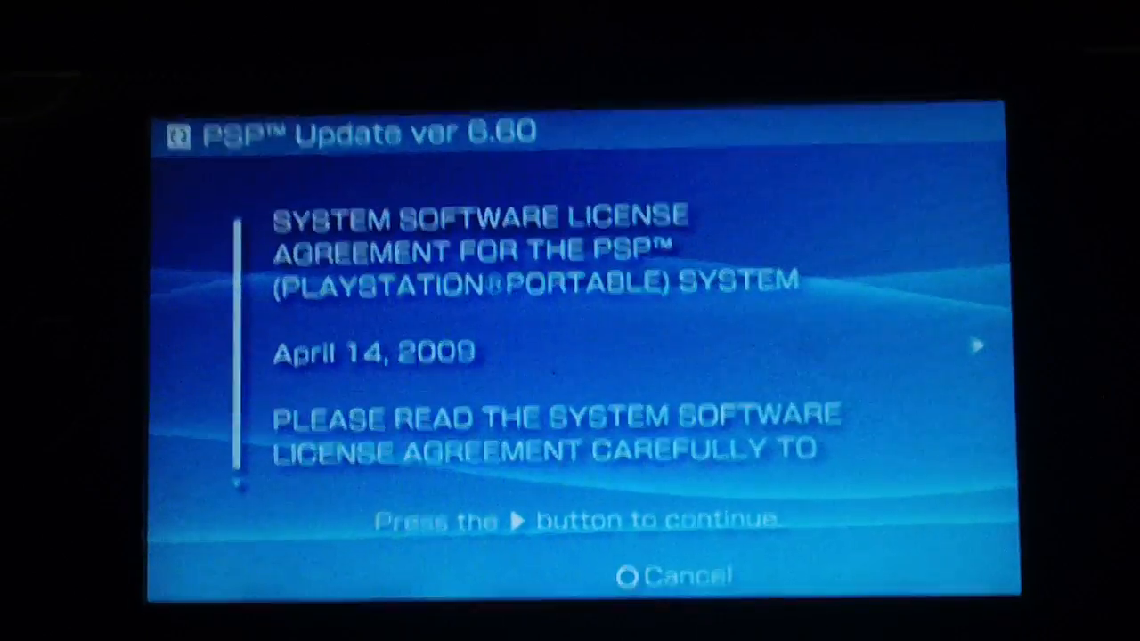
Accept the license and the power warning so the 6.60 update starts installing.
key("Right")
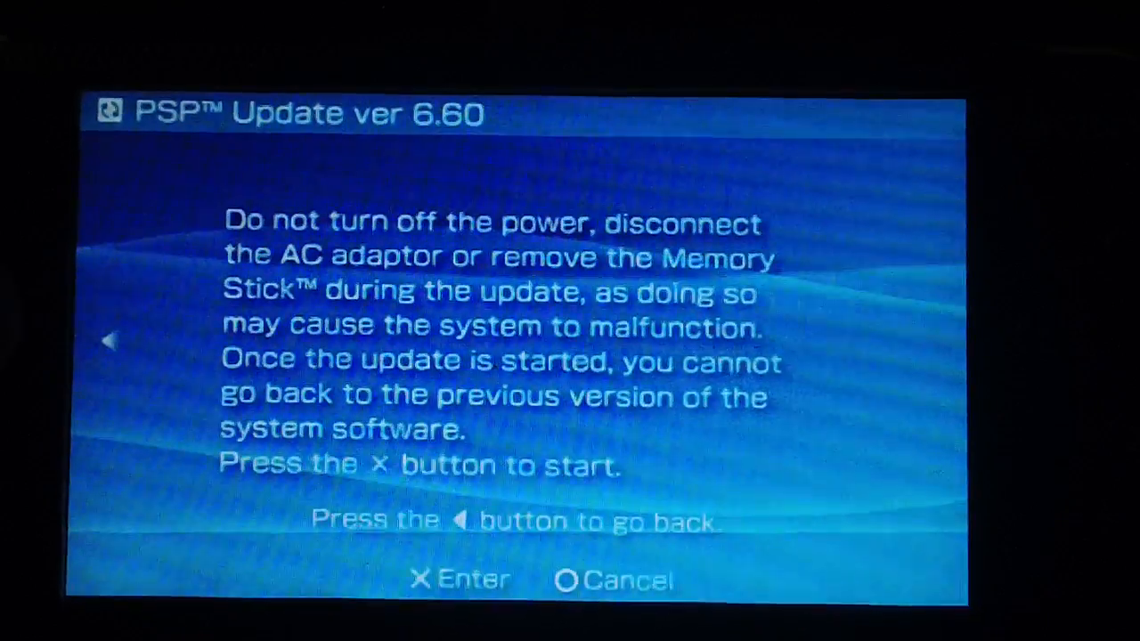
key("x")
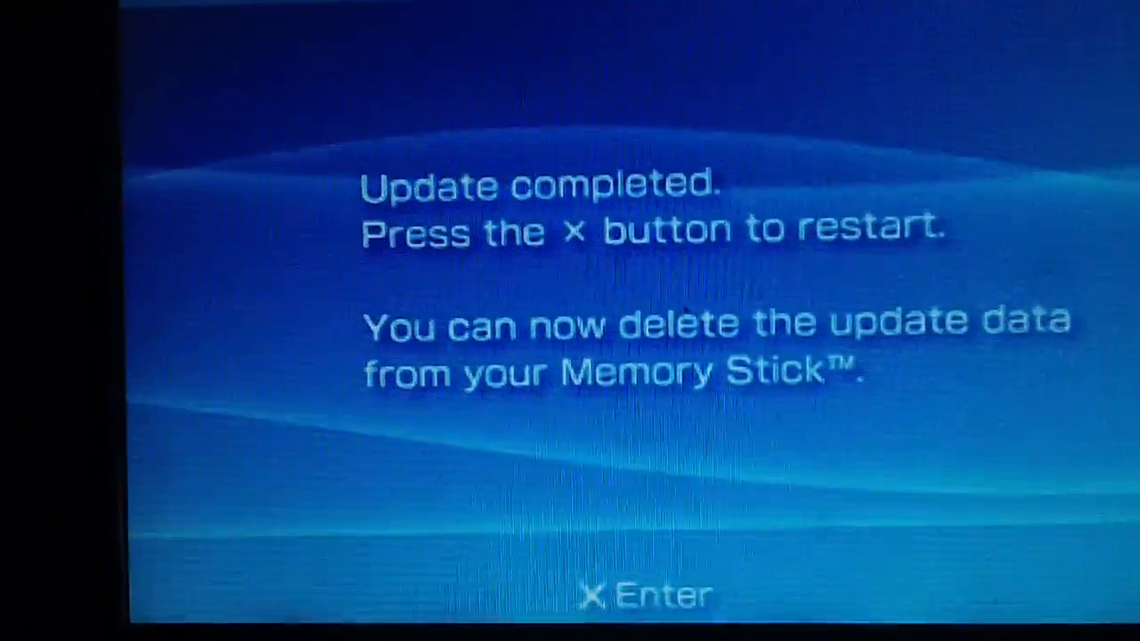
Restart the PSP once the 6.60 update reports completed.
key("x")
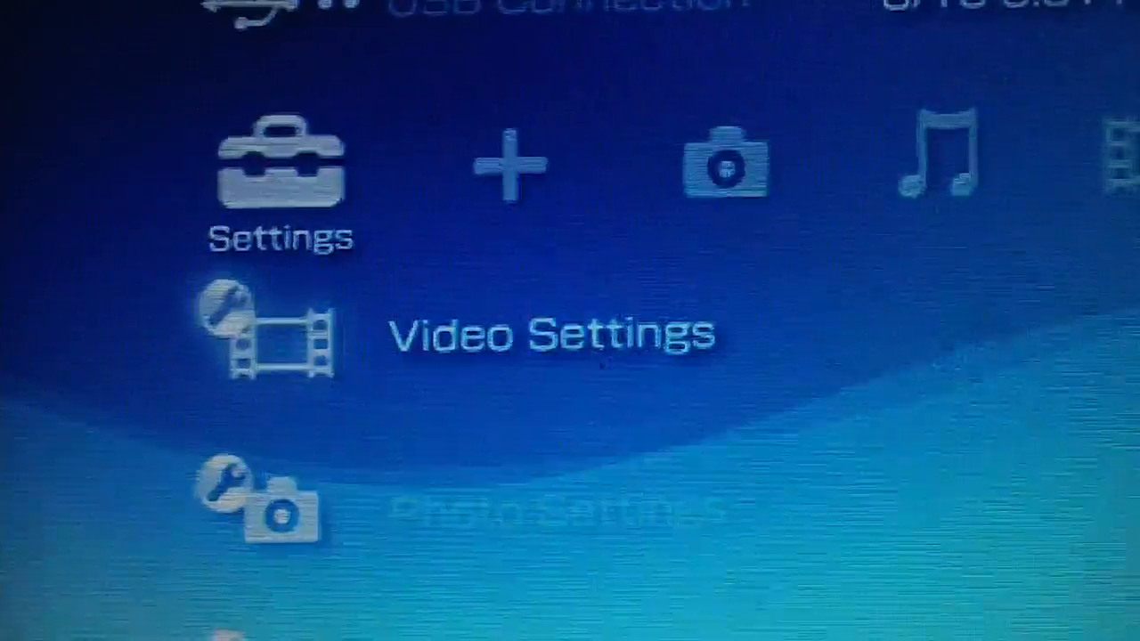
Move down the XMB Settings column to System Information and select it.
scroll("down", 3)
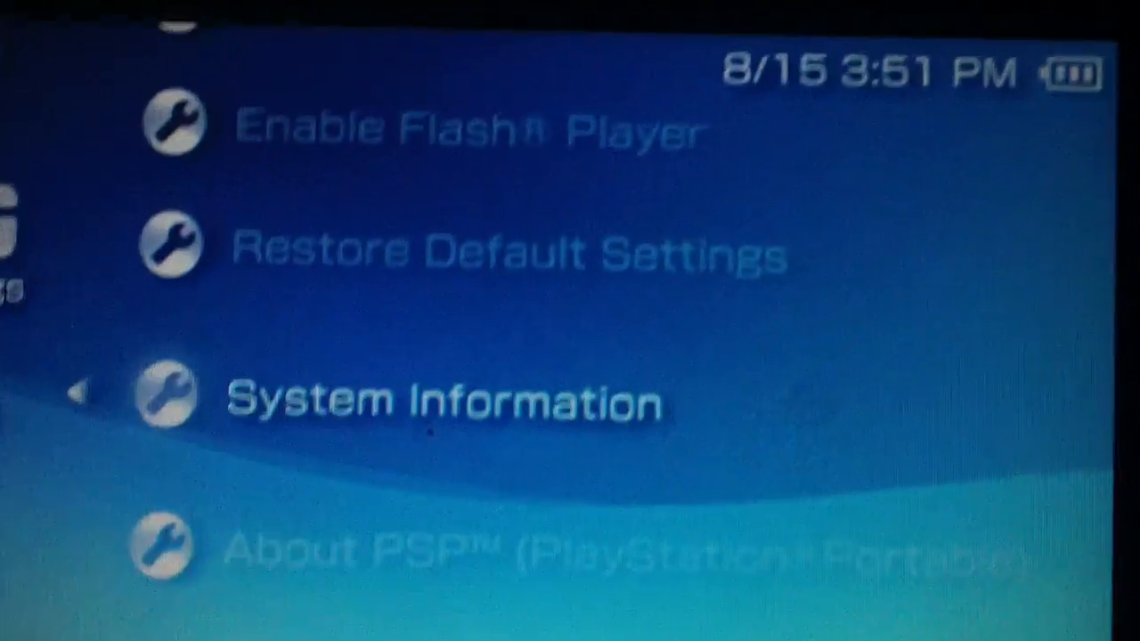
left_click(449, 401)
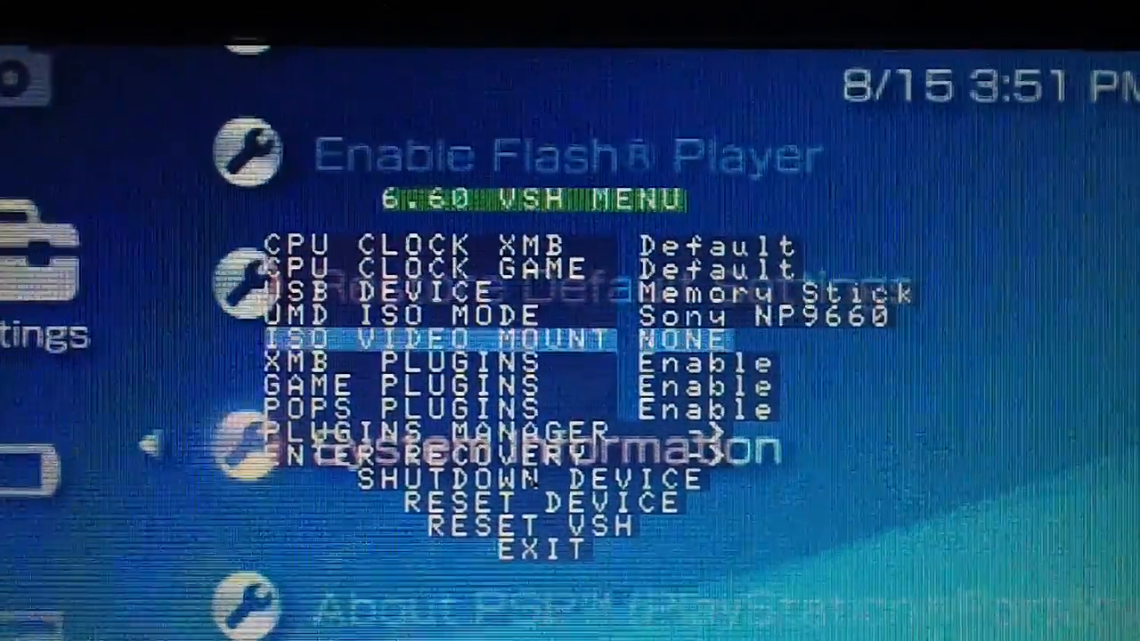
Move the VSH menu cursor up toward the ENTER RECOVERY entry.
key("up")
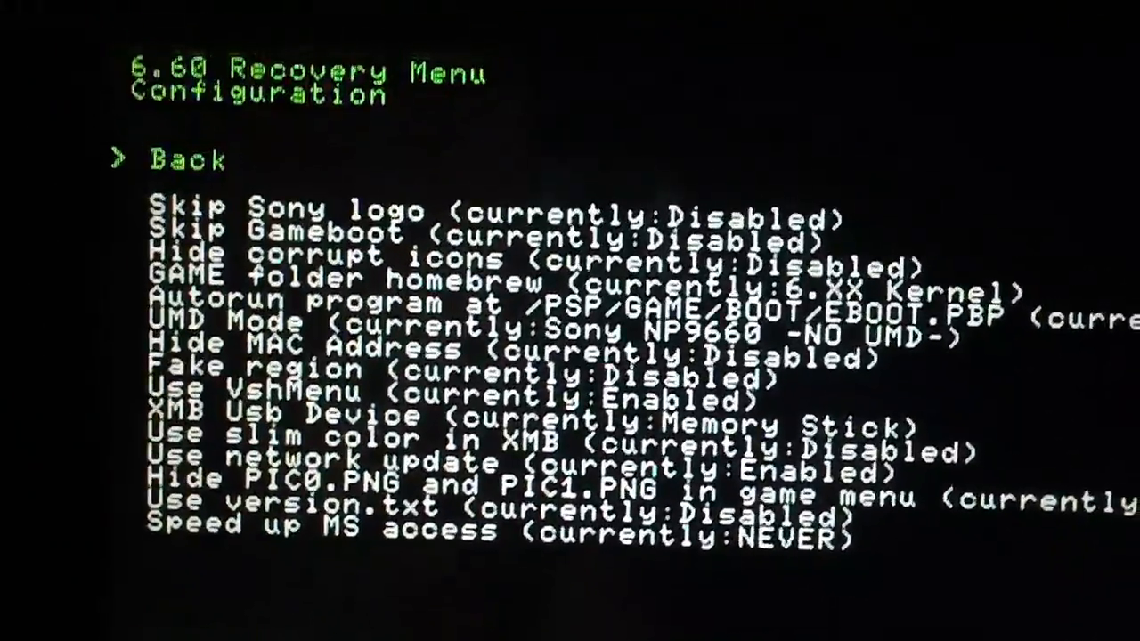
Browse the Configuration settings from Autorun program down to Speed up MS access, leaving all unchanged.
key("down")
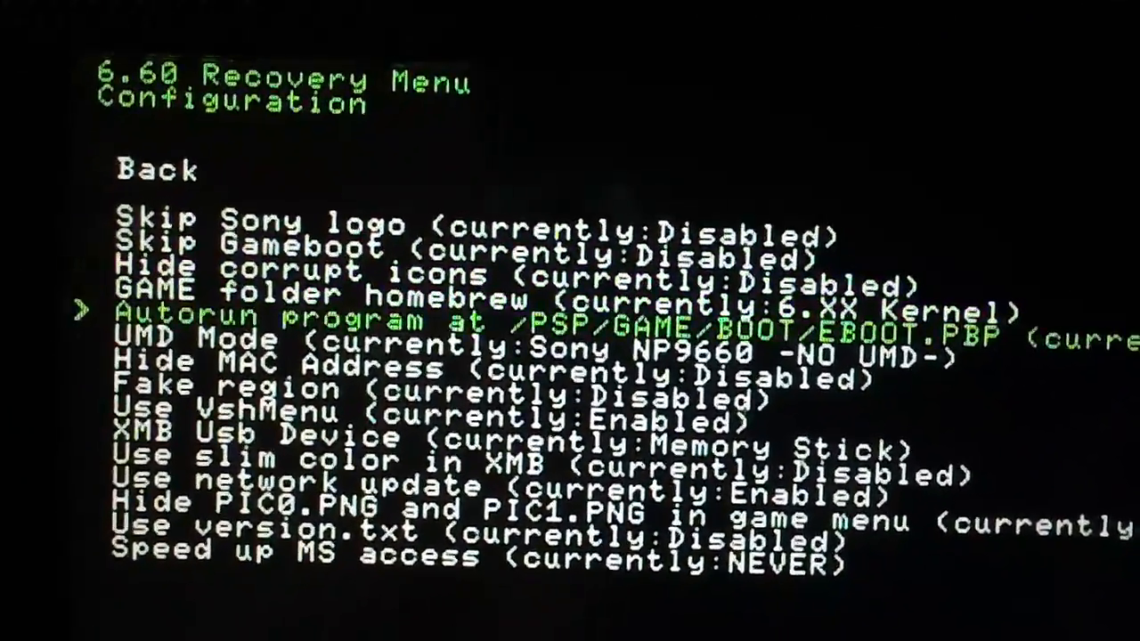
key("down")
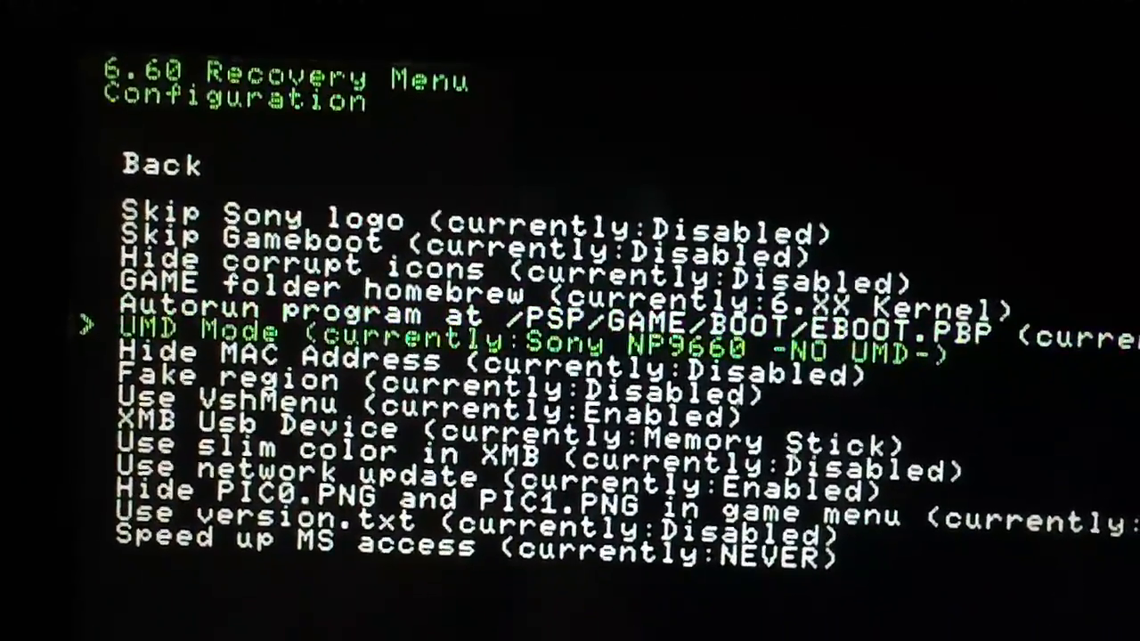
key("down")
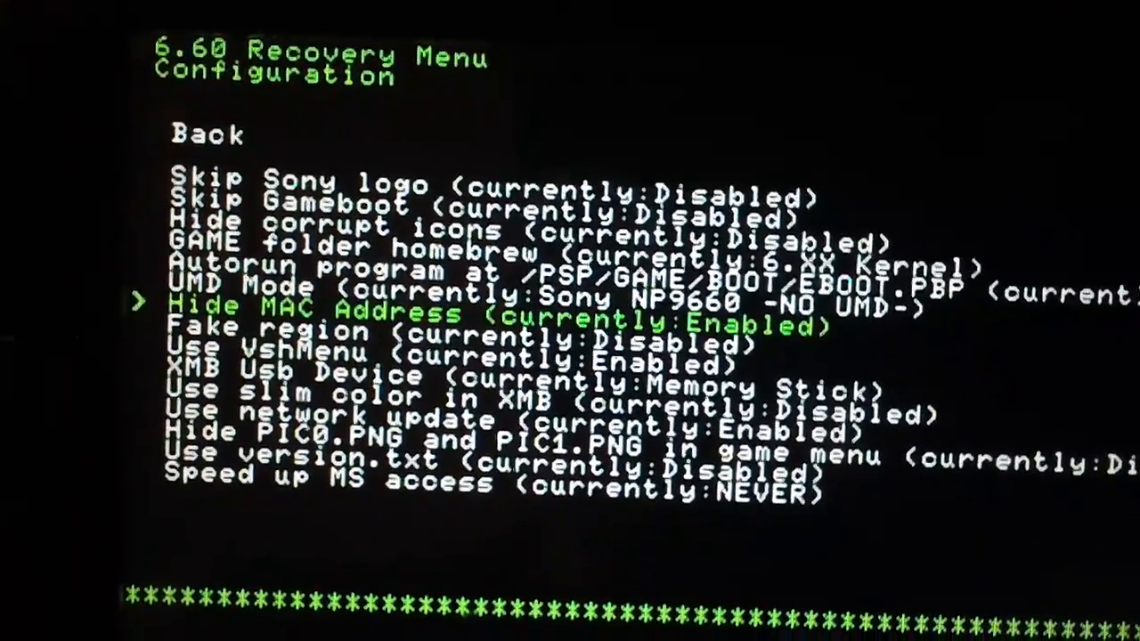
key("down")
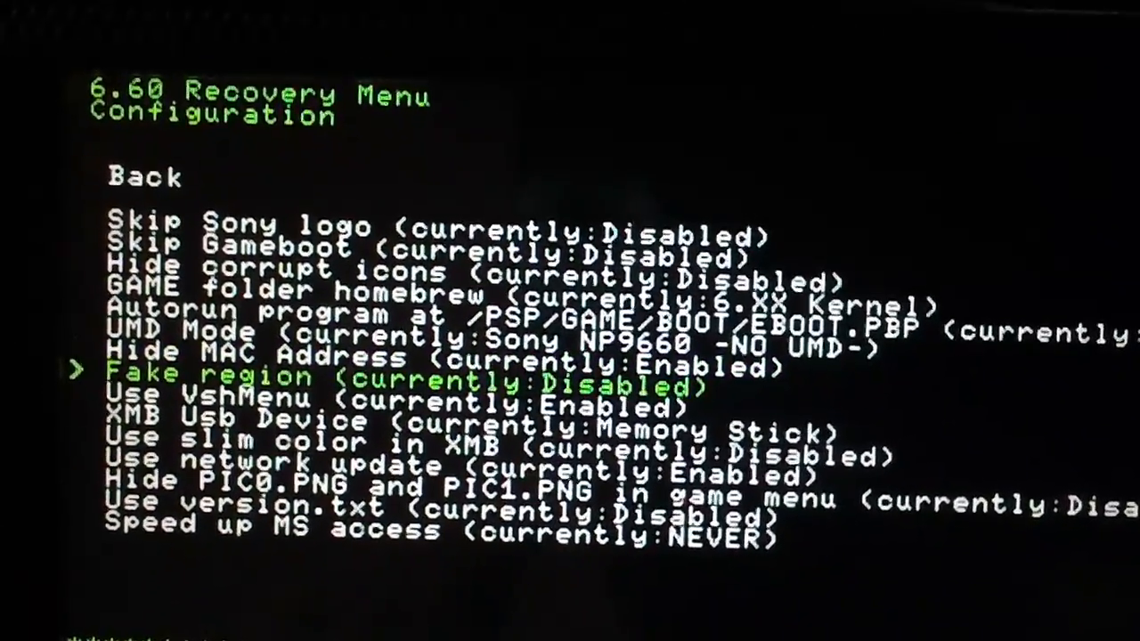
key("down")
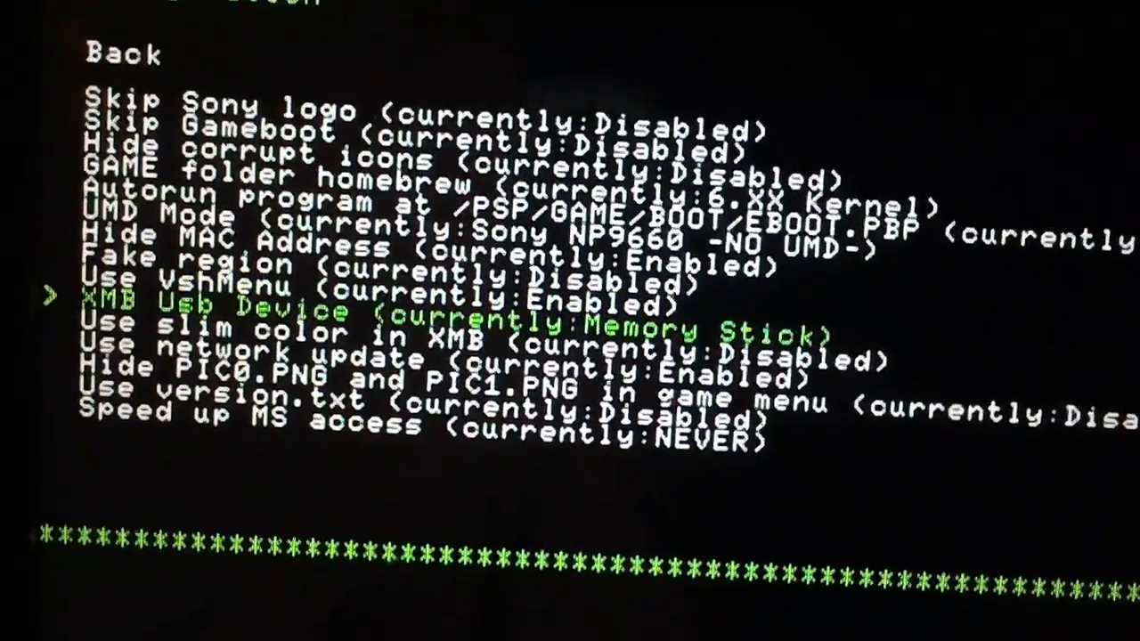
key("down")
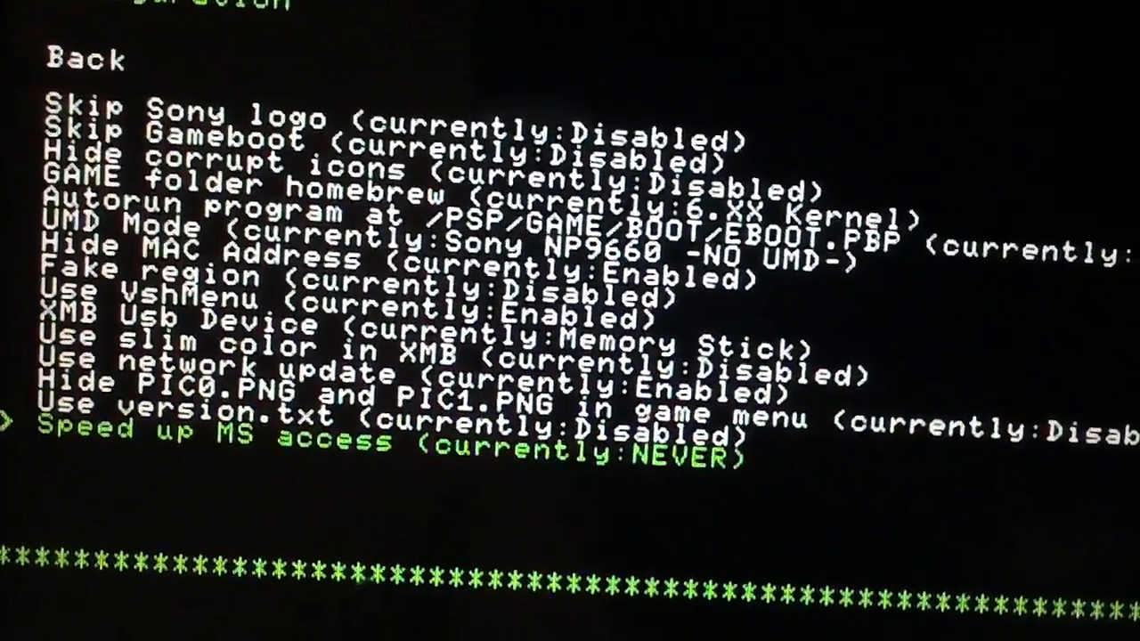